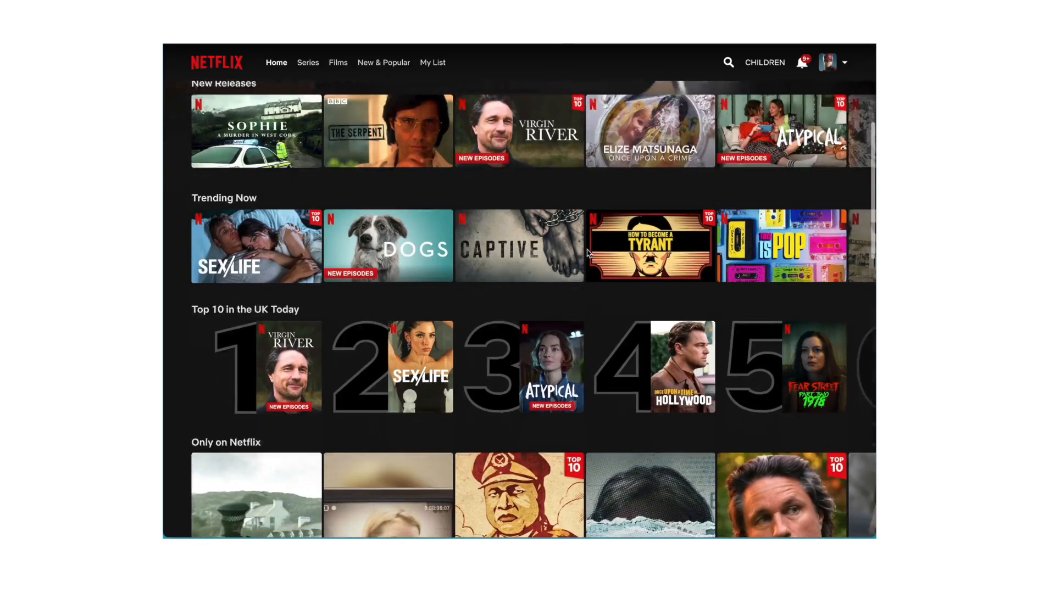
Jump to the 'someone to talk to?' clip on Grace's Pro Tools track to show its picture
scroll(down, 3)
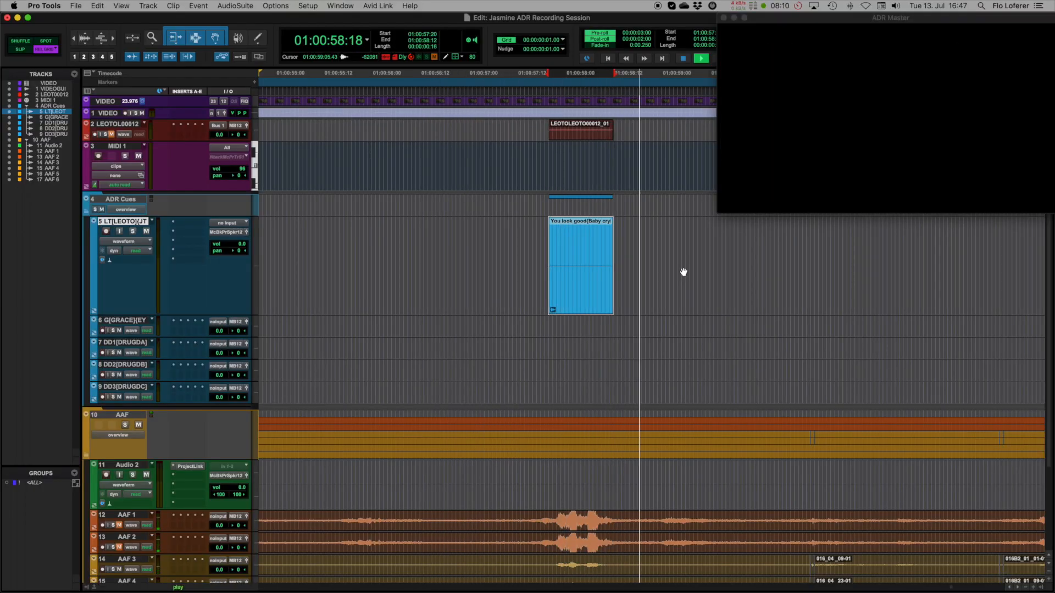
click(700, 58)
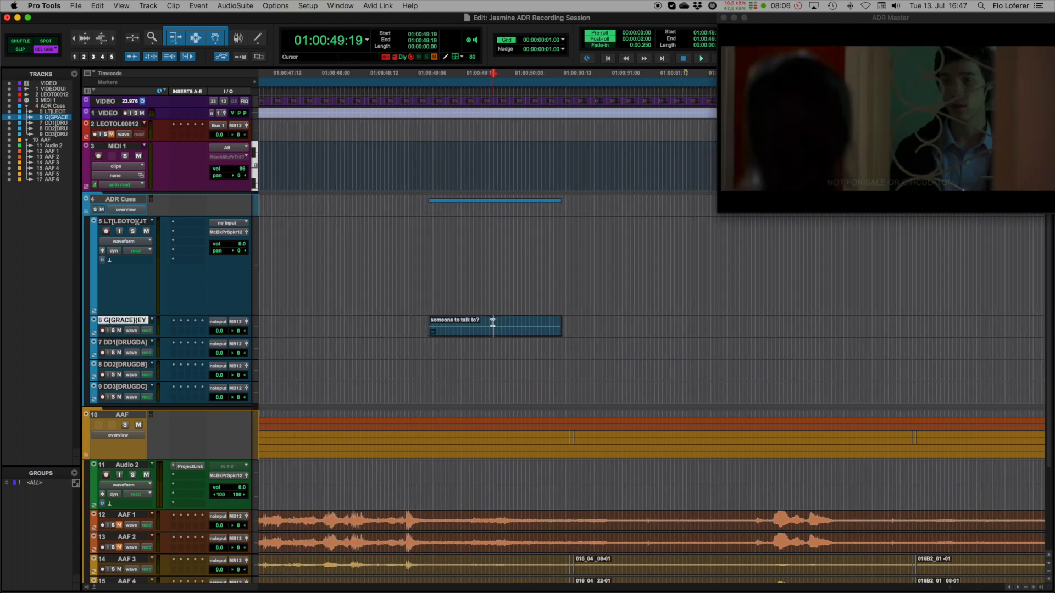
double_click(493, 321)
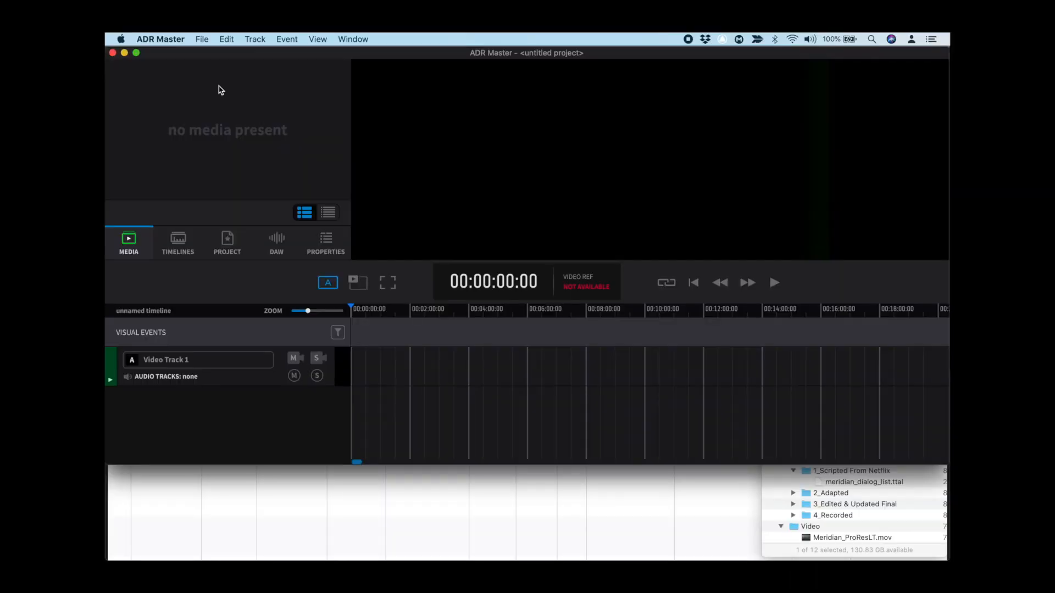
mouse_move(507, 244)
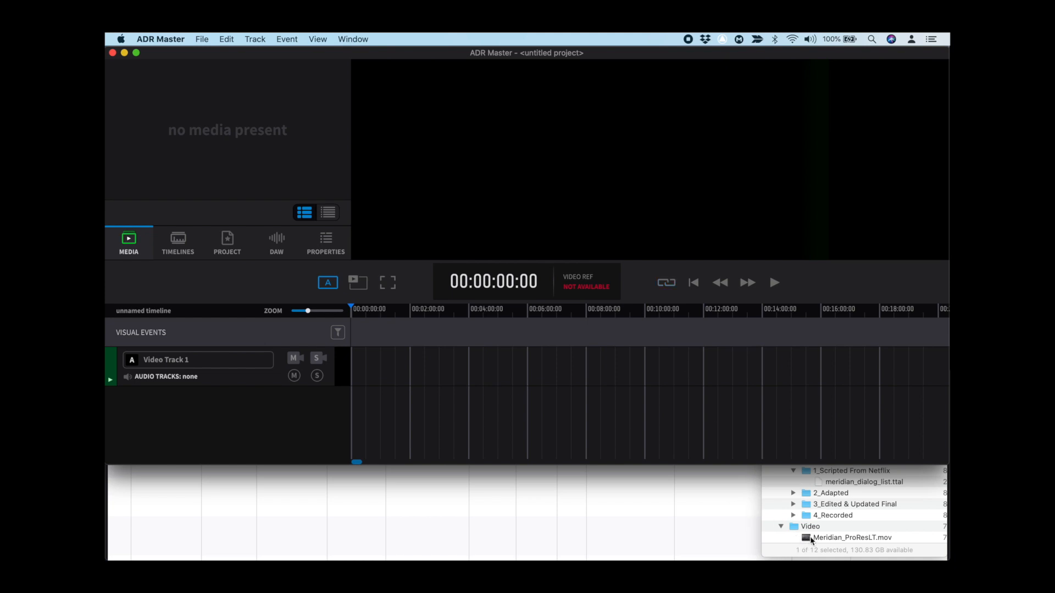
Drag Meridian_ProResLT.mov from Finder onto the ADR Master timeline
drag(851, 538, 552, 367)
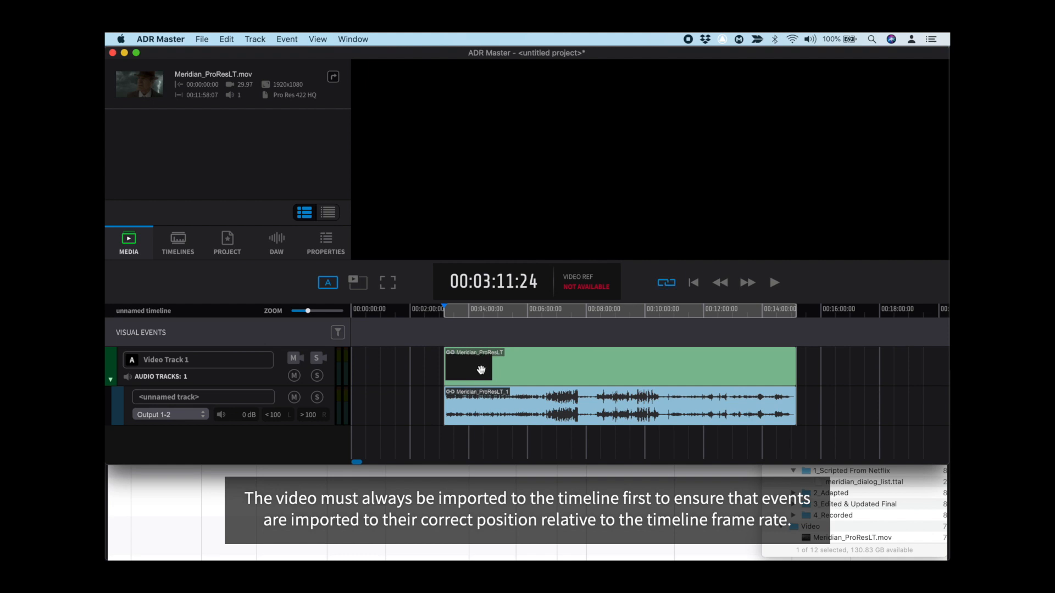
Set the Meridian movie region's In Point to 00:00:00:00 in its Properties
click(325, 242)
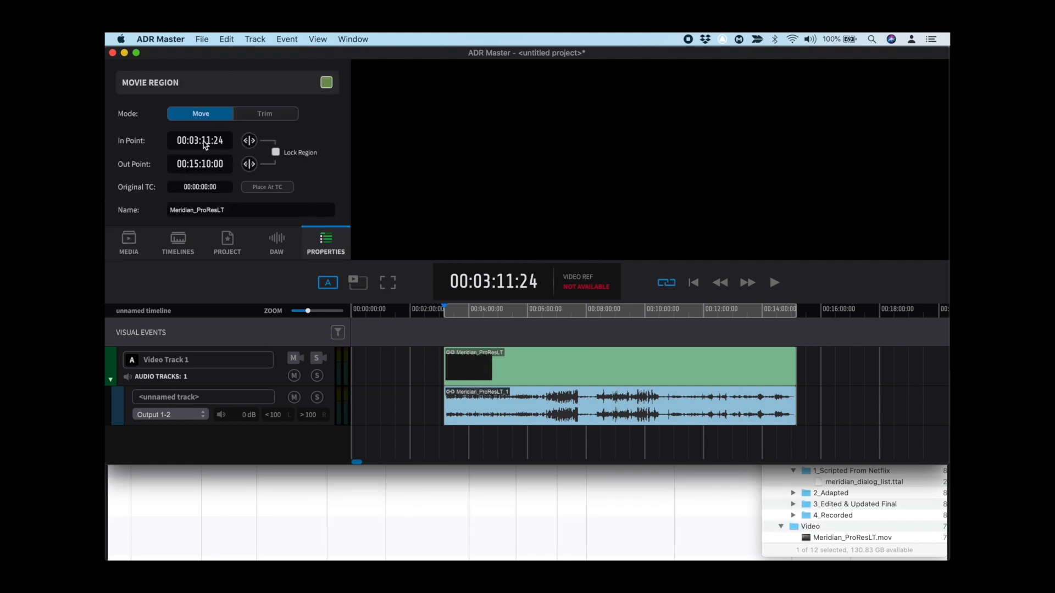
click(200, 141)
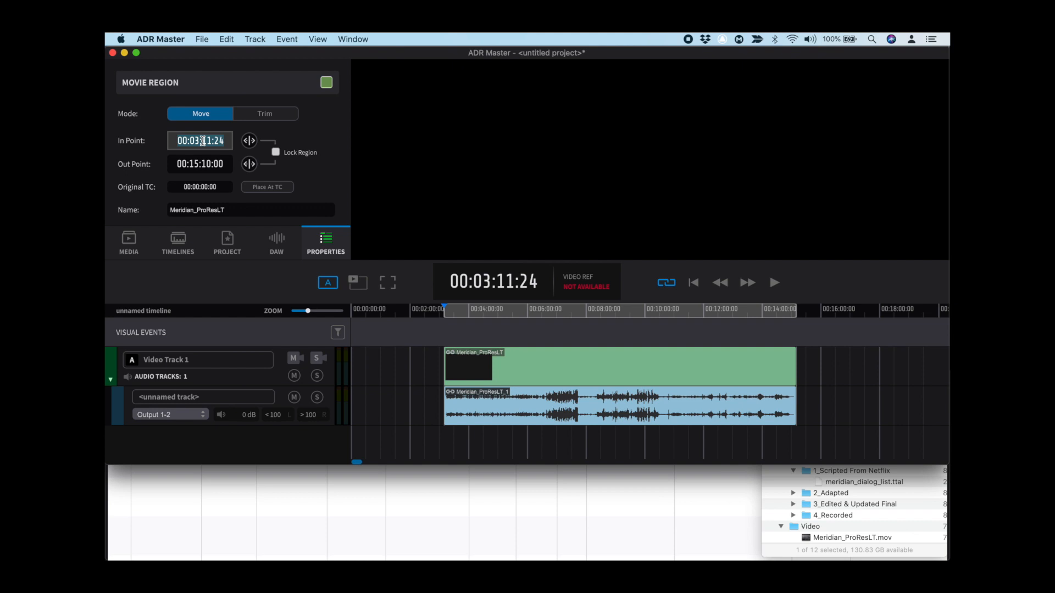
click(177, 241)
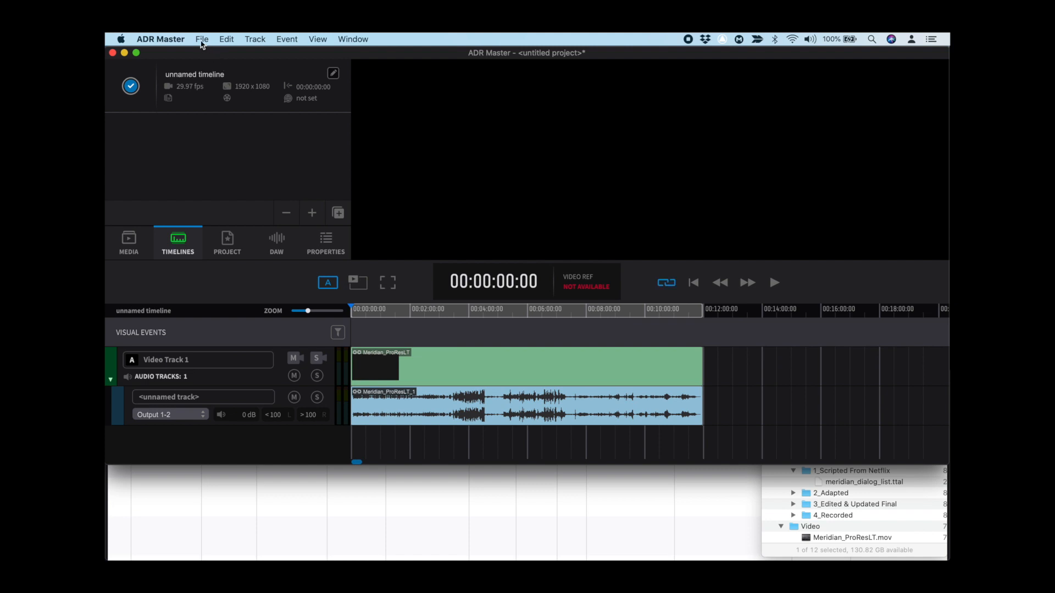
Import the cues from meridian_dialog_list.ttal onto the timeline
click(201, 39)
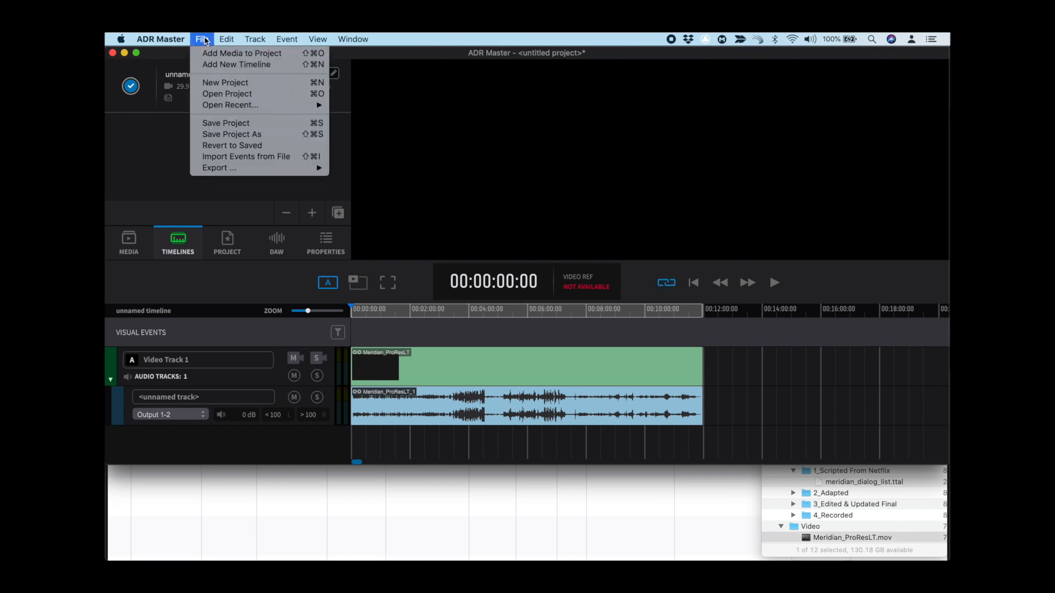
click(246, 157)
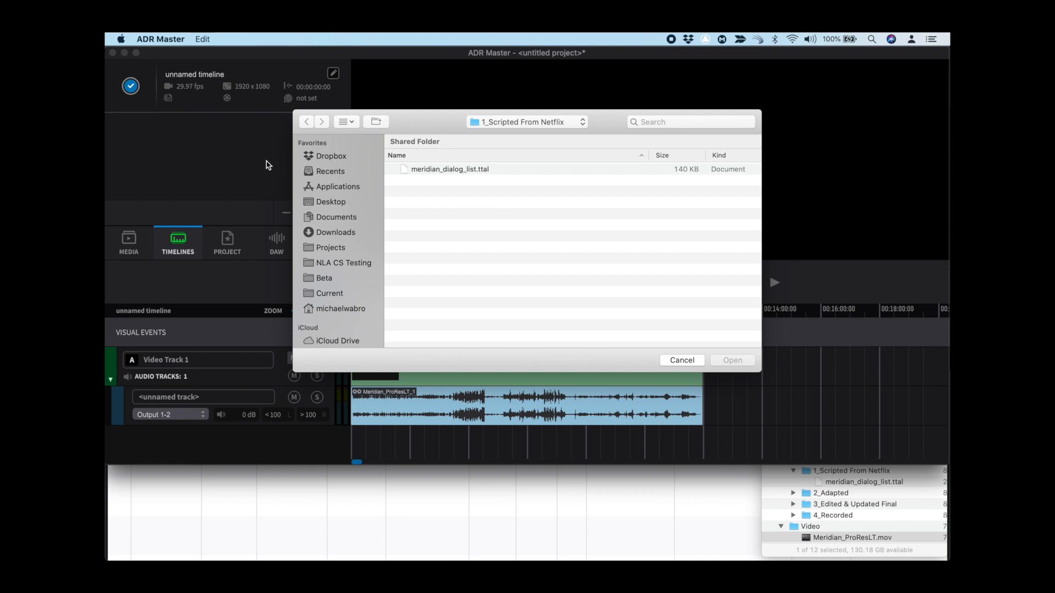
click(732, 360)
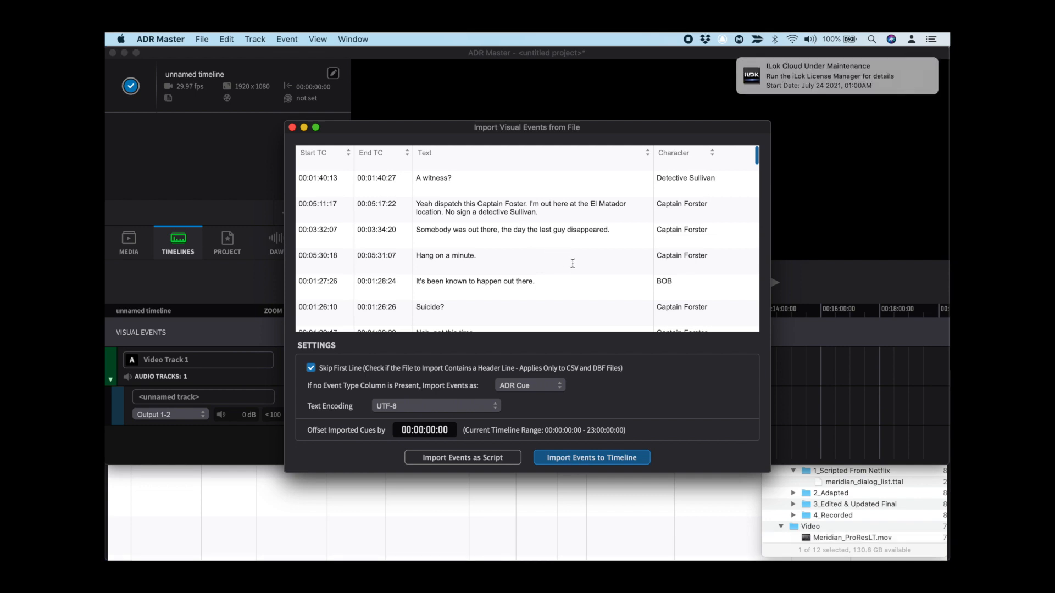
mouse_move(589, 465)
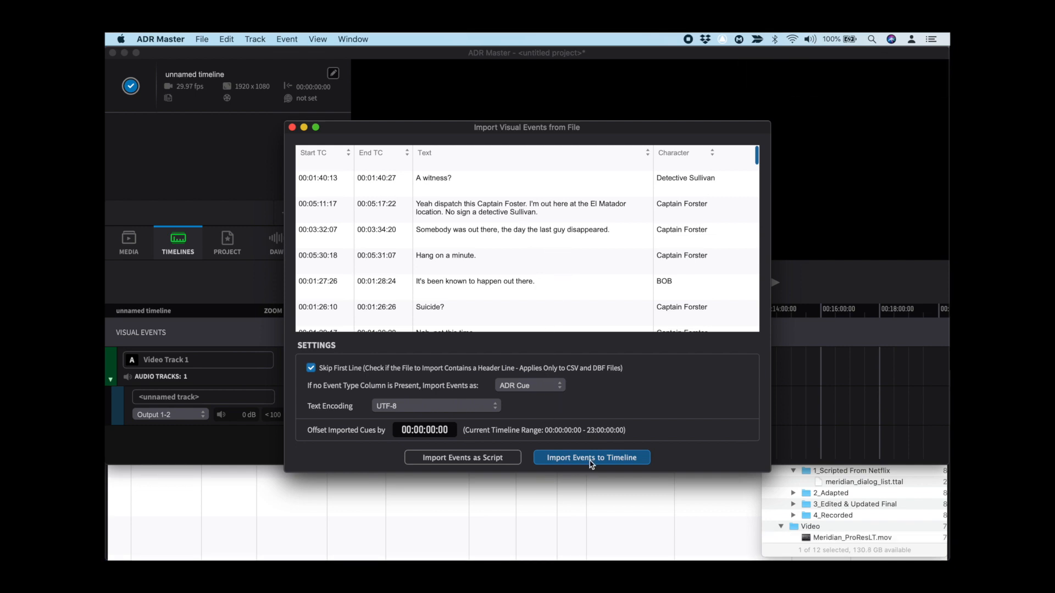
click(592, 458)
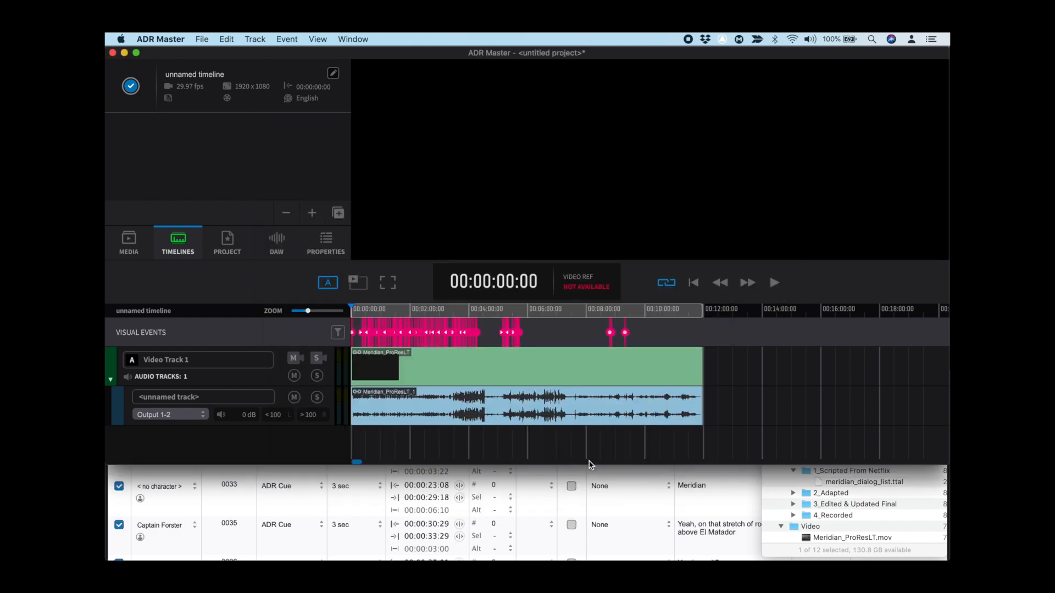
mouse_move(198, 79)
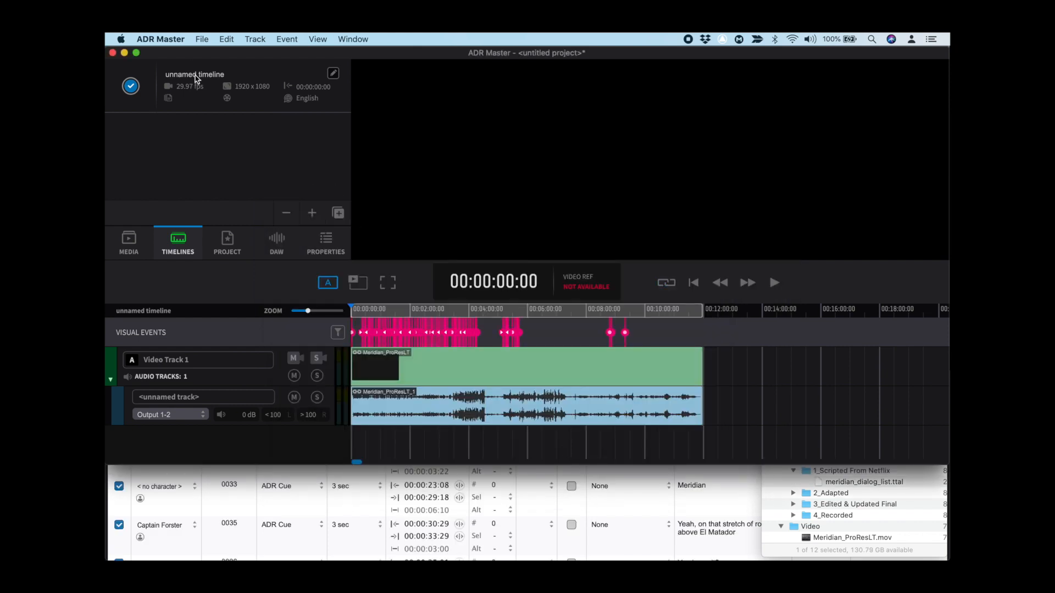
Rename the timeline to 'Meridian - English' and open its timeline settings
double_click(195, 74)
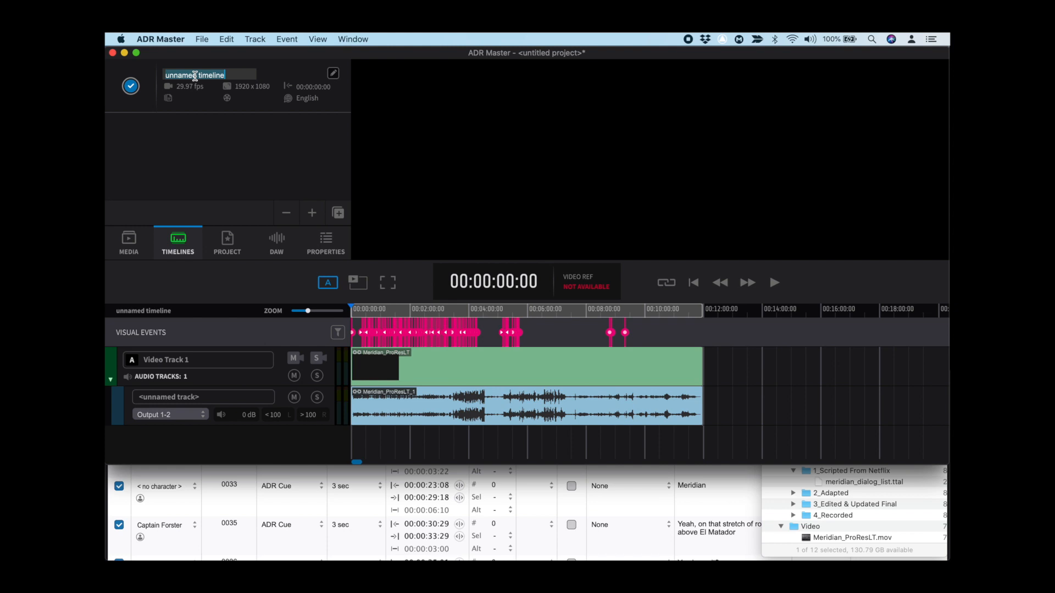
text(Meridian Eng)
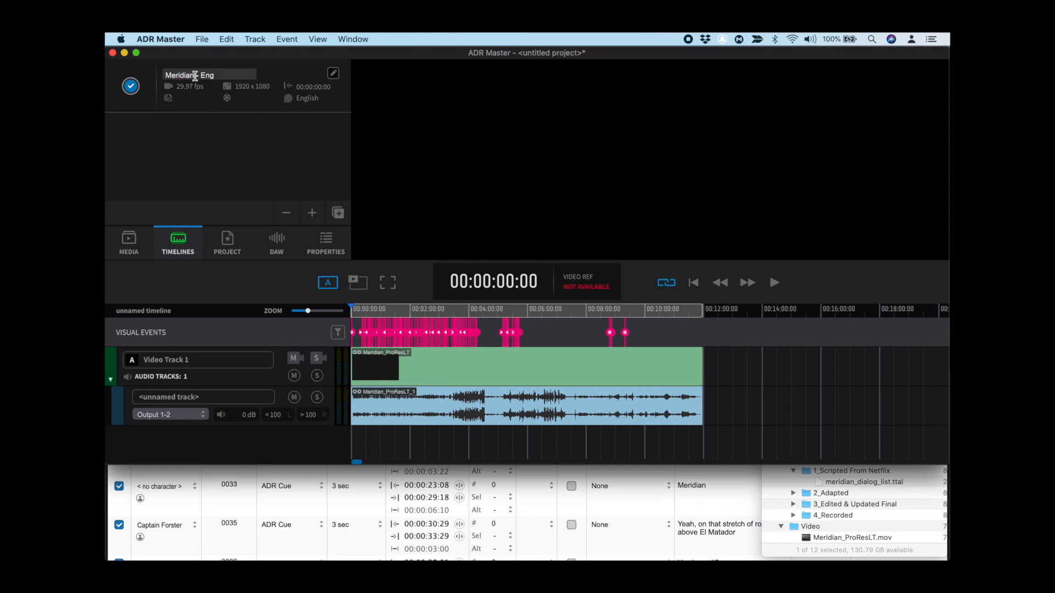
text(Meridian - English)
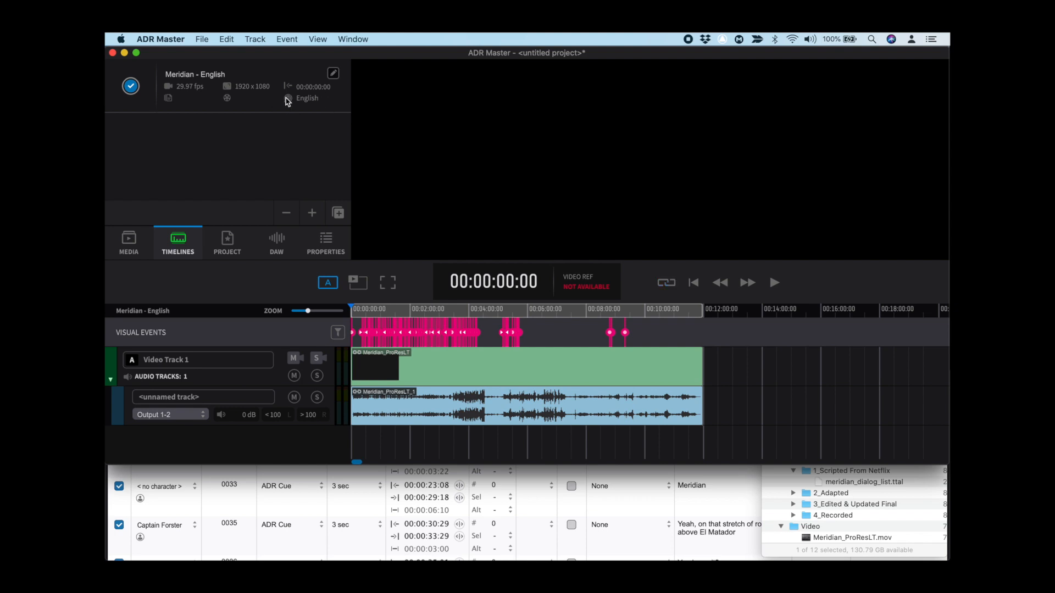
click(333, 73)
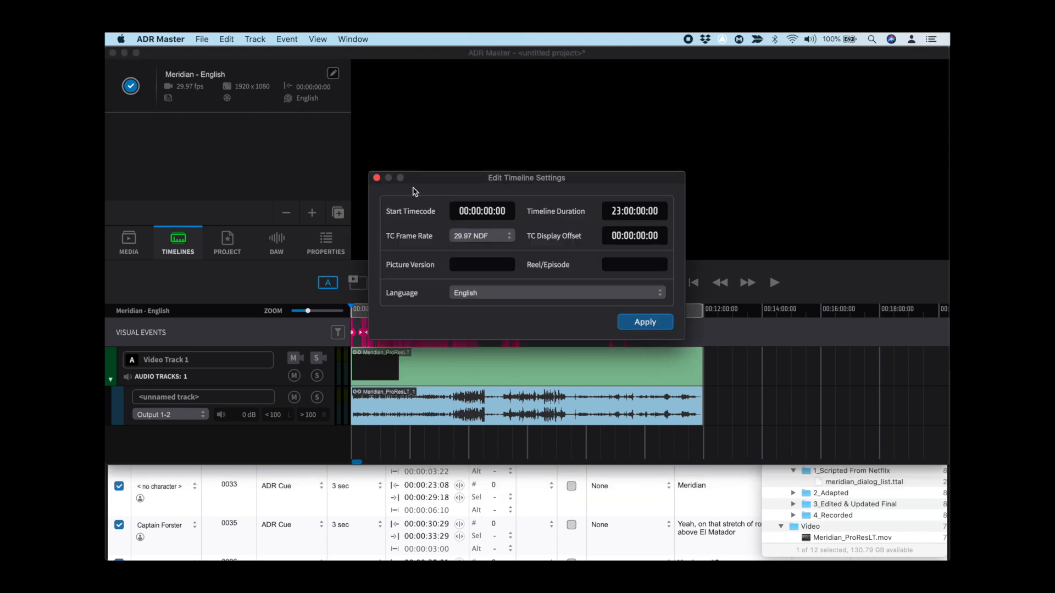
Set the picture version to 'As Broadc' and reel number 1, then apply
click(482, 265)
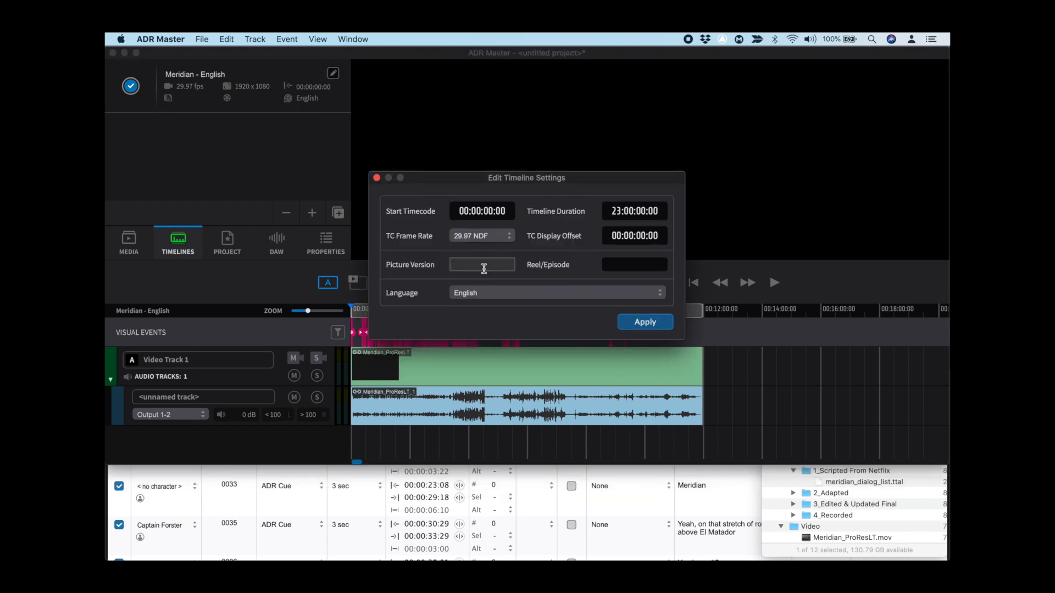
text(As Broadc)
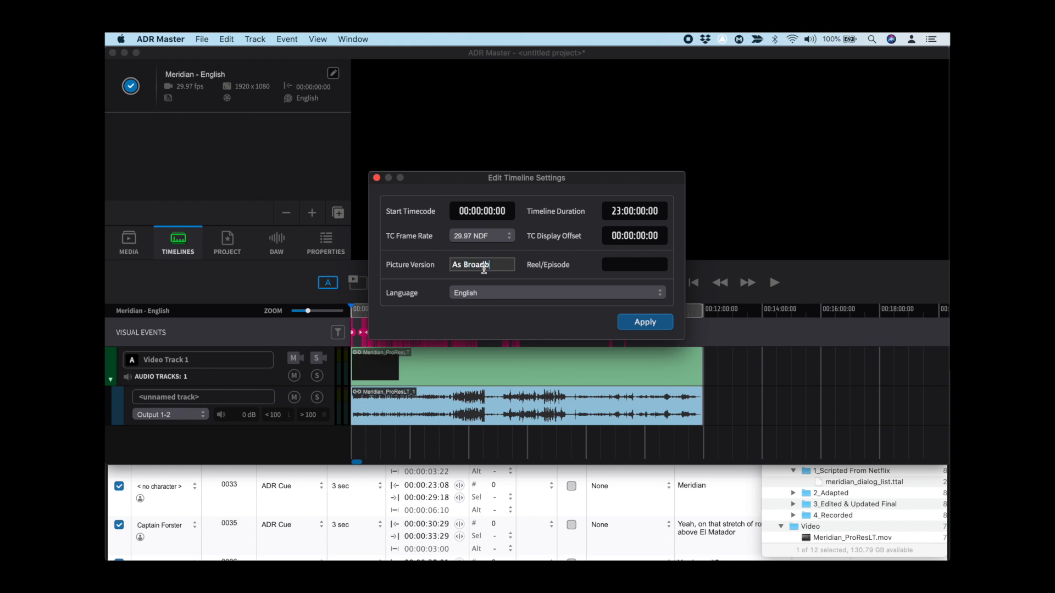
click(634, 264)
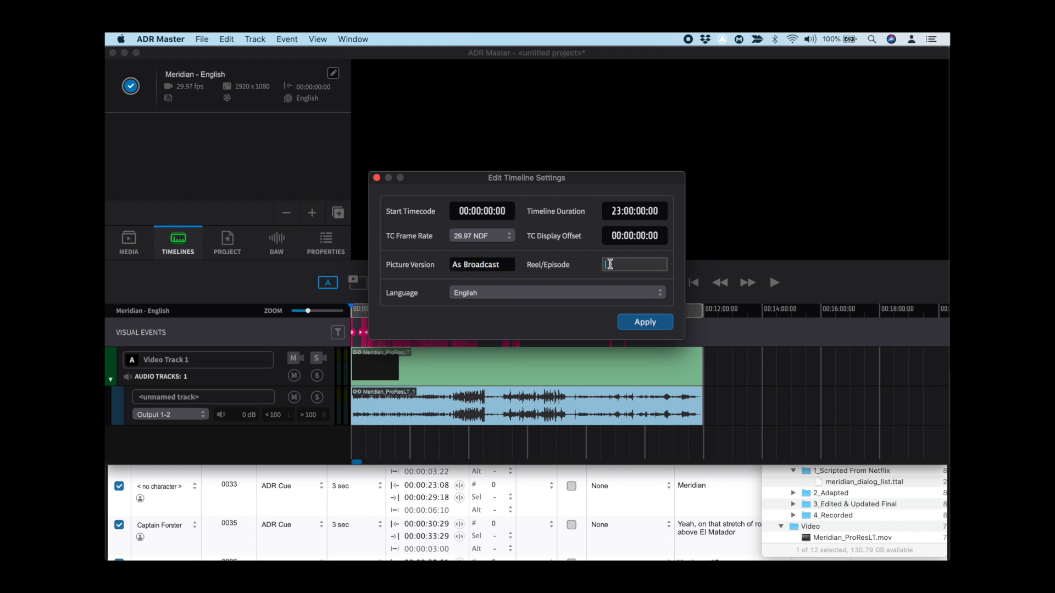
text(1)
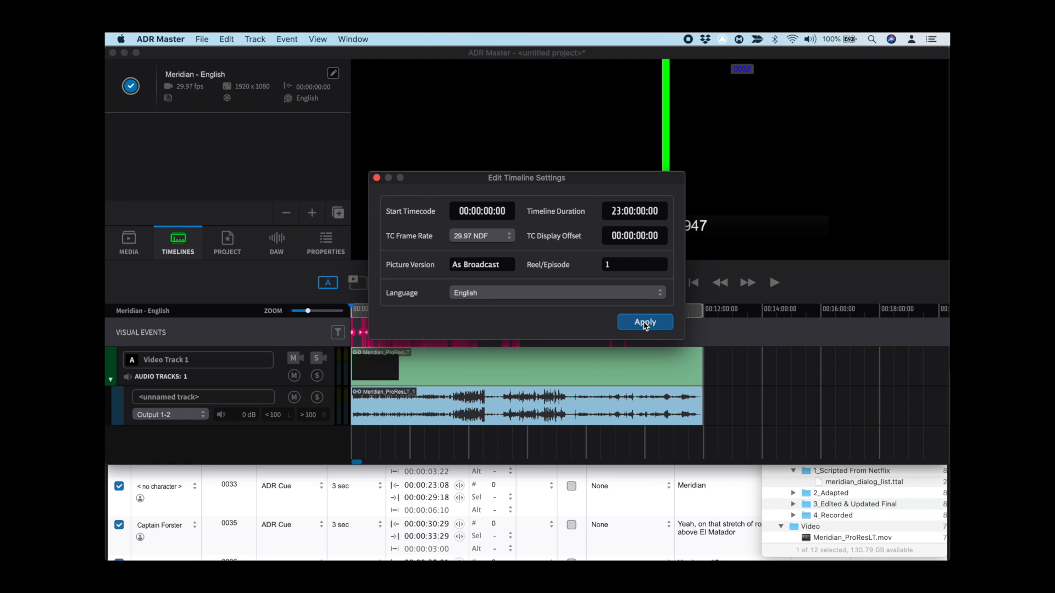
click(645, 321)
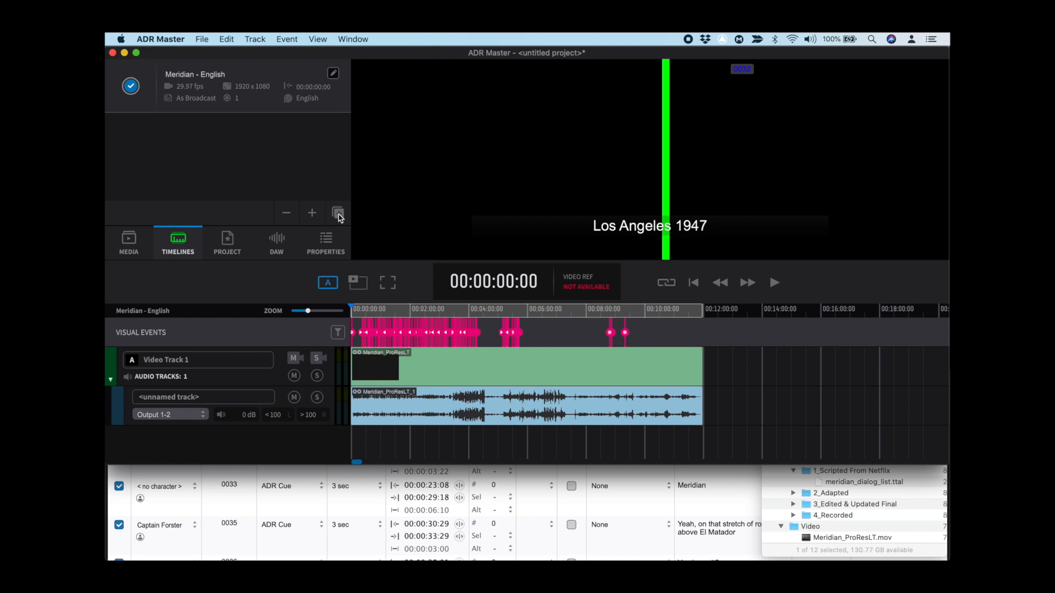
Duplicate the Meridian - English timeline and set the duplicate's language to German
click(337, 213)
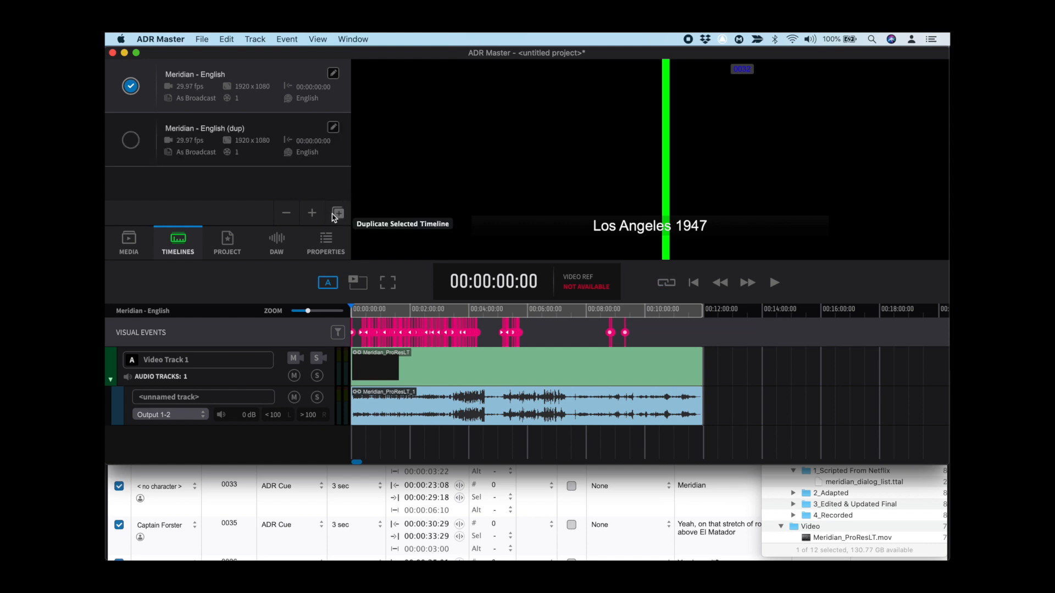
click(131, 140)
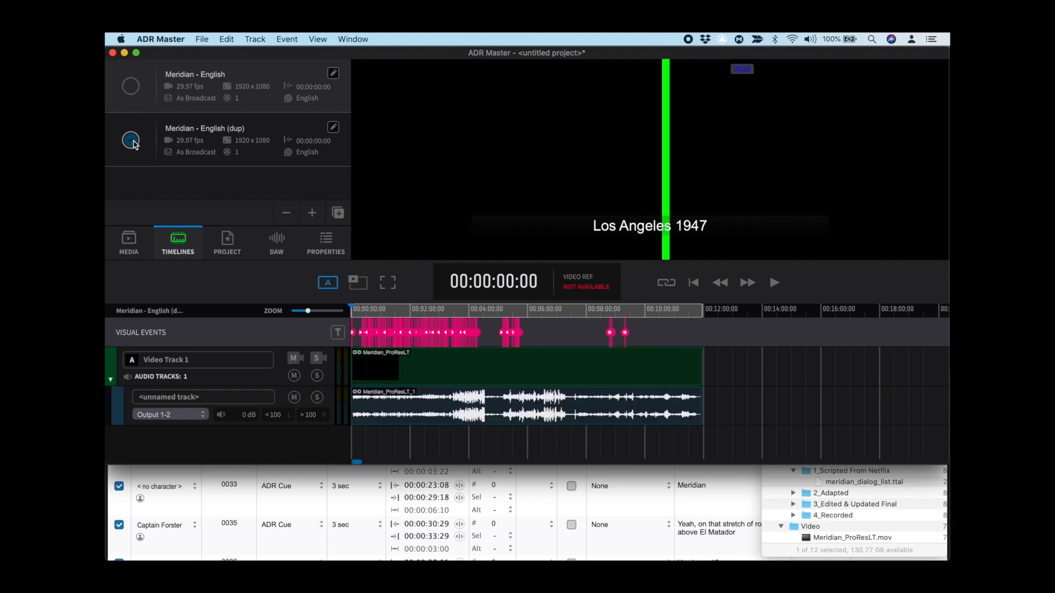
click(131, 141)
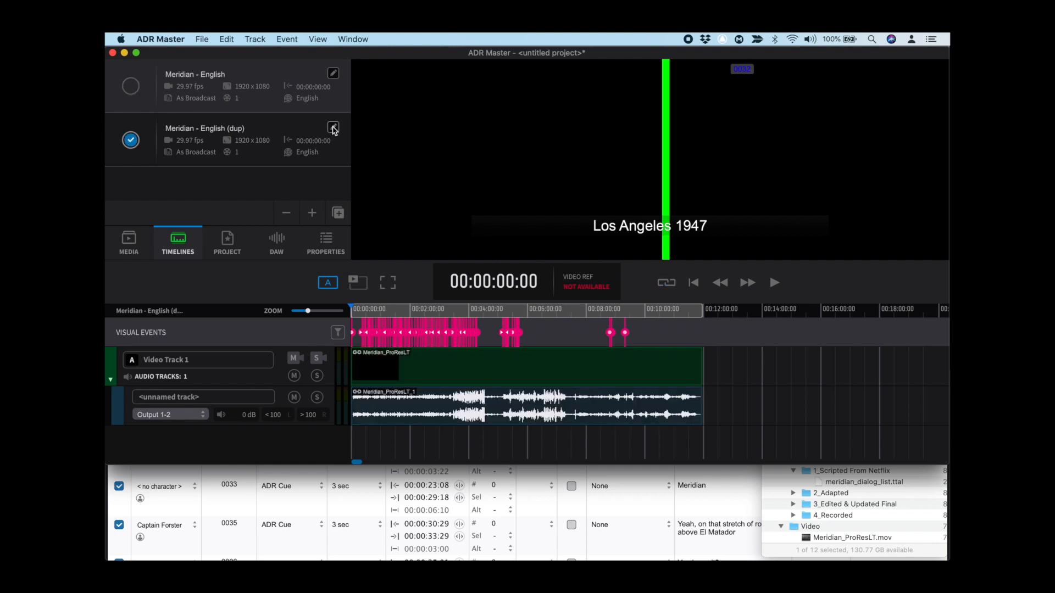
click(332, 127)
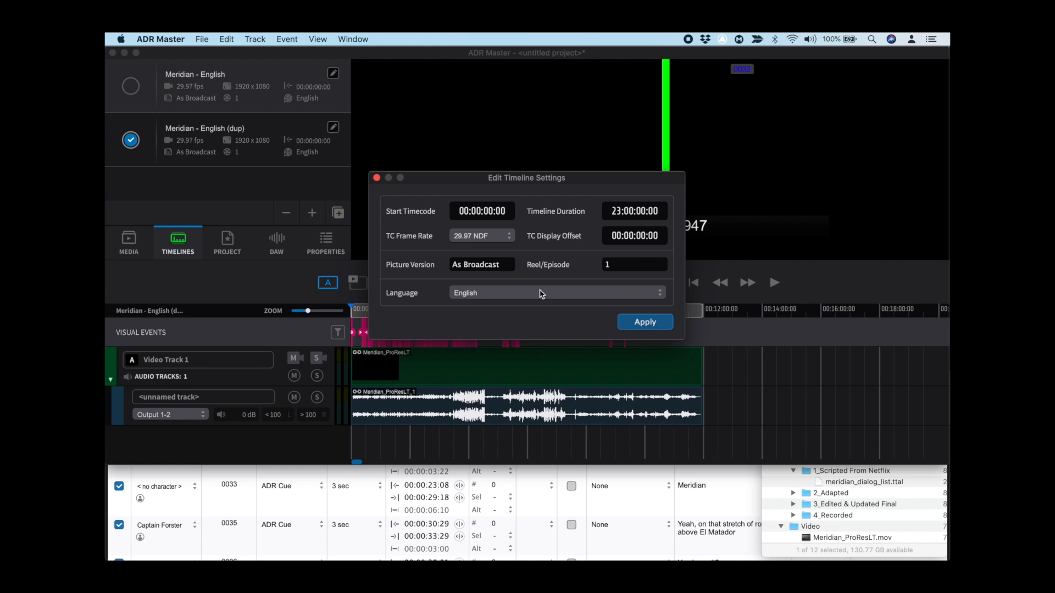
click(558, 292)
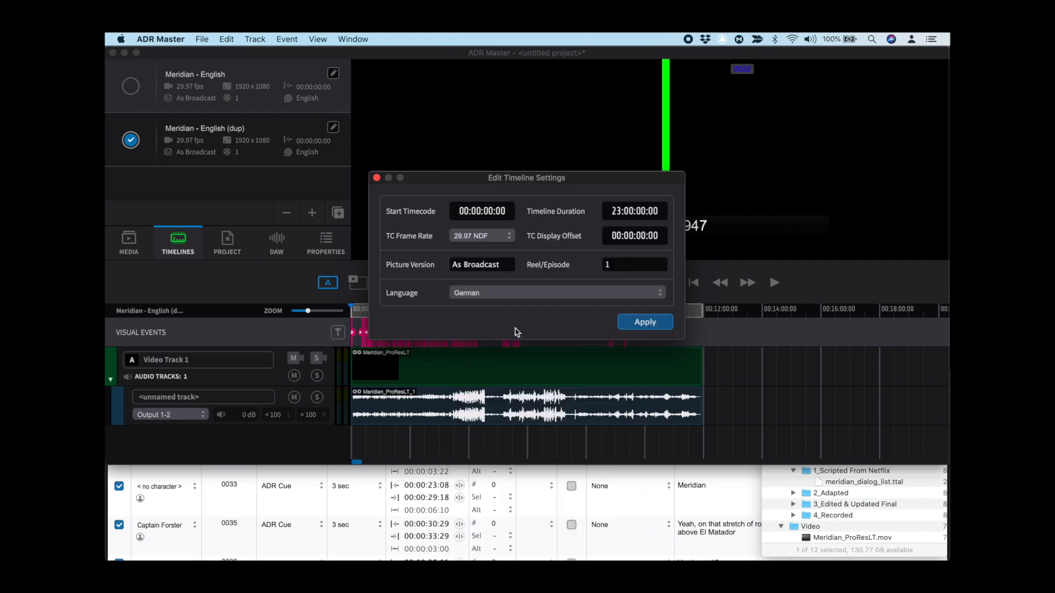
click(645, 322)
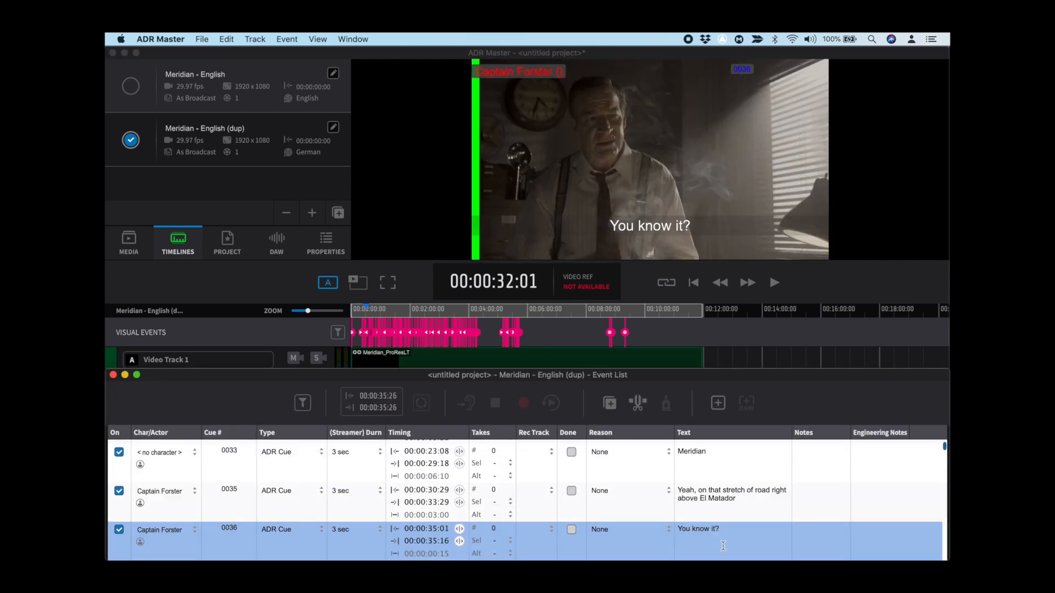
Start entering the German text 'Bist du sicher?' in cue 0036's Text cell
click(722, 535)
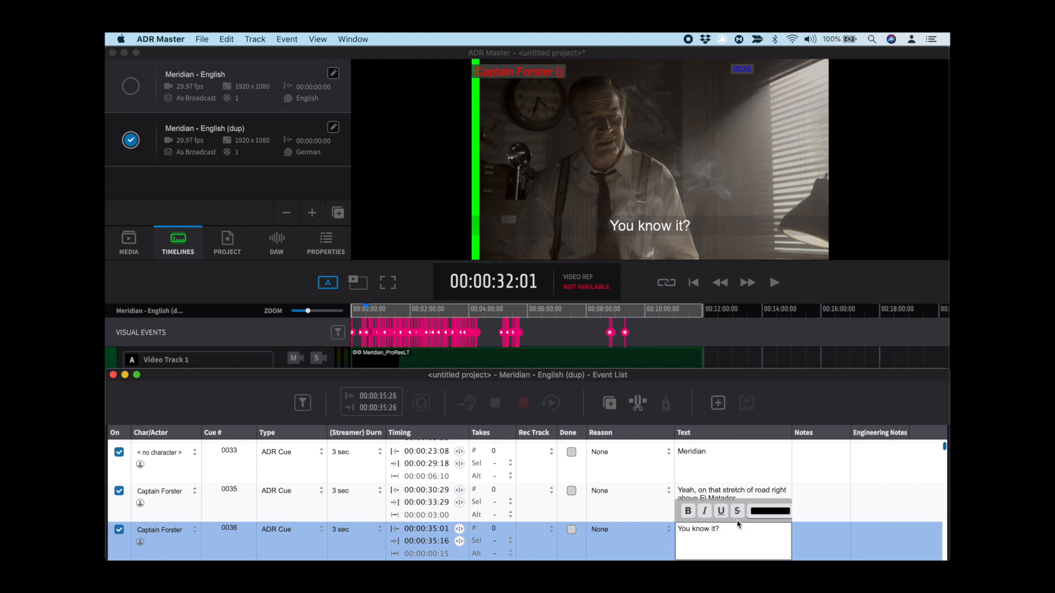
text(Bist du sicher?)
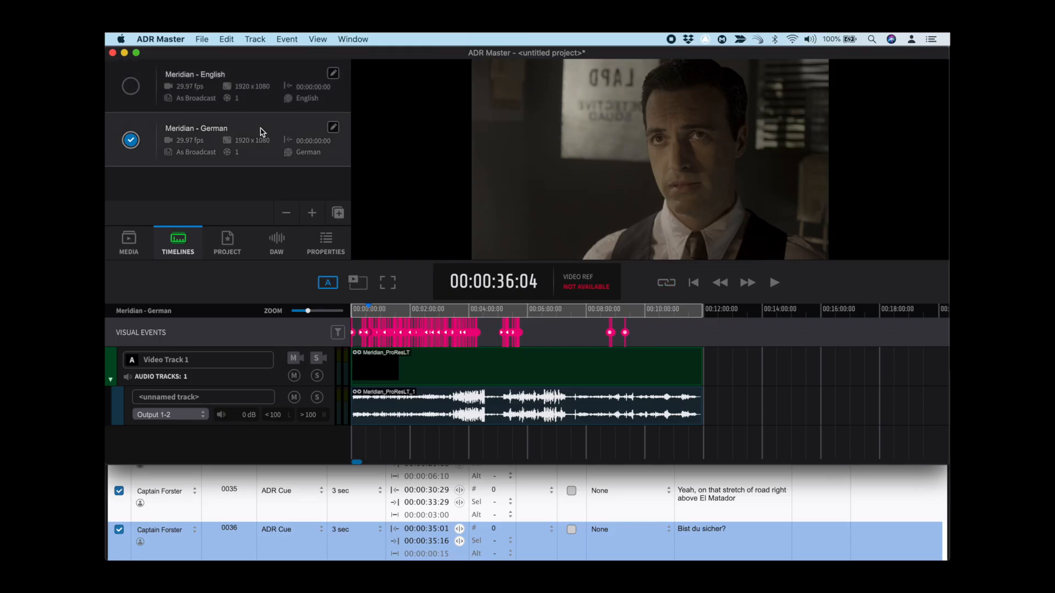
Choose Export Events as Netflix TTAL File, keeping All Events selected
click(202, 38)
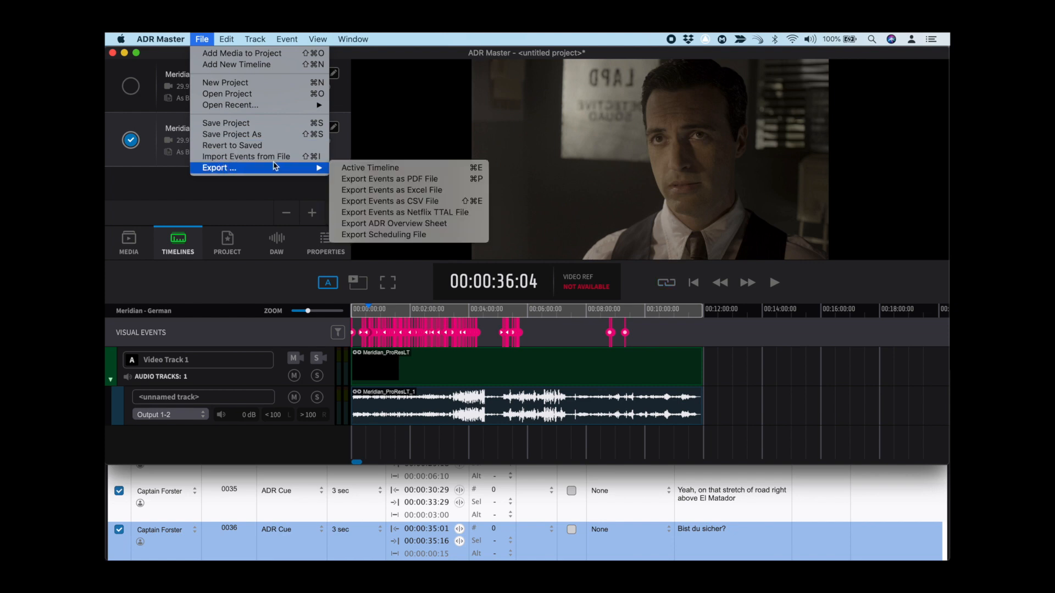
mouse_move(376, 218)
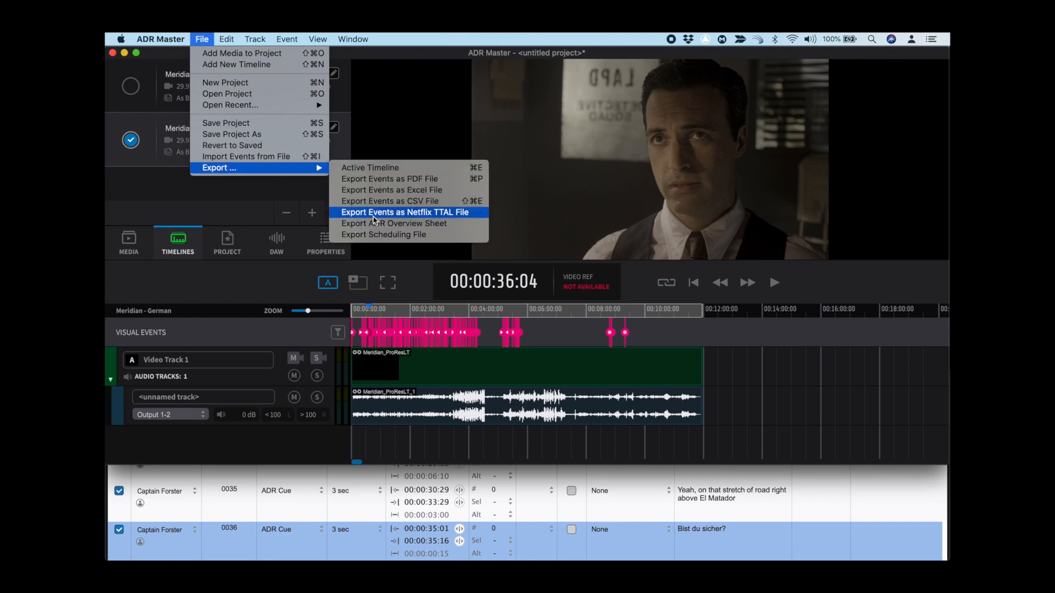
click(407, 212)
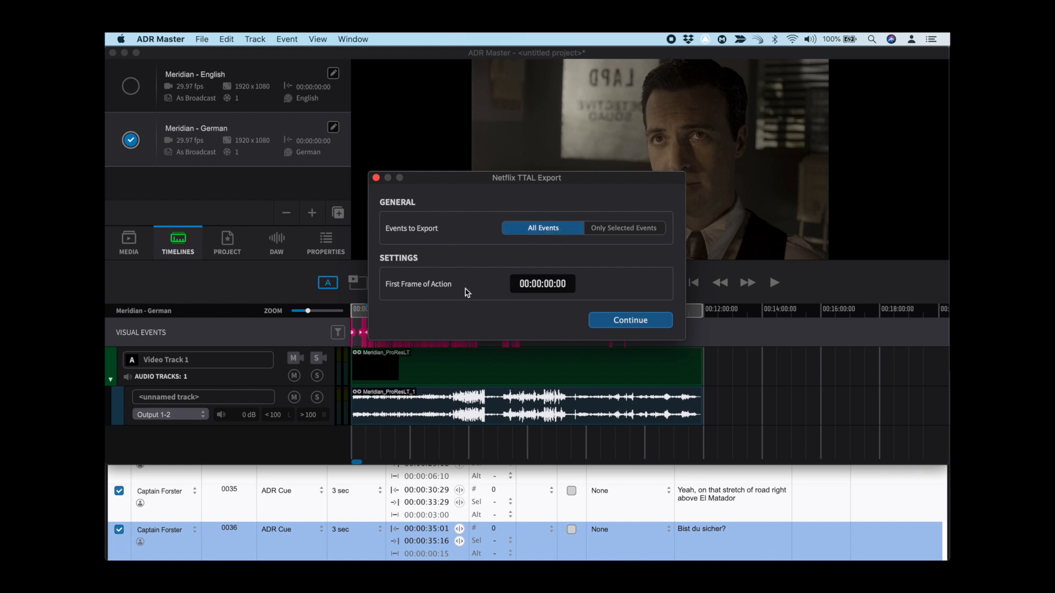
mouse_move(511, 289)
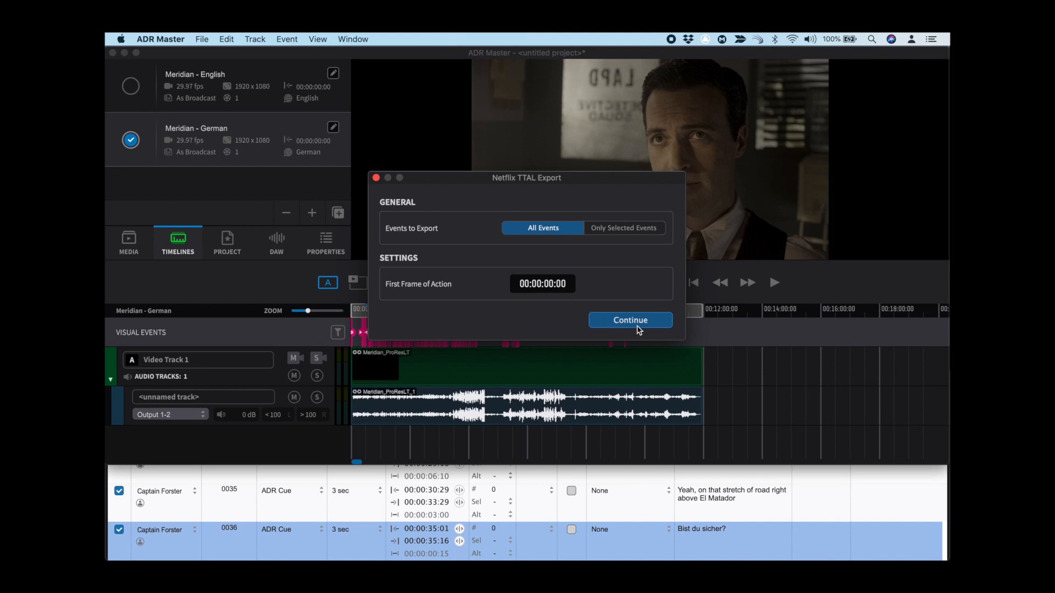
Save the TTAL export as 'Meridian' on the Desktop, then view DAW settings
click(630, 320)
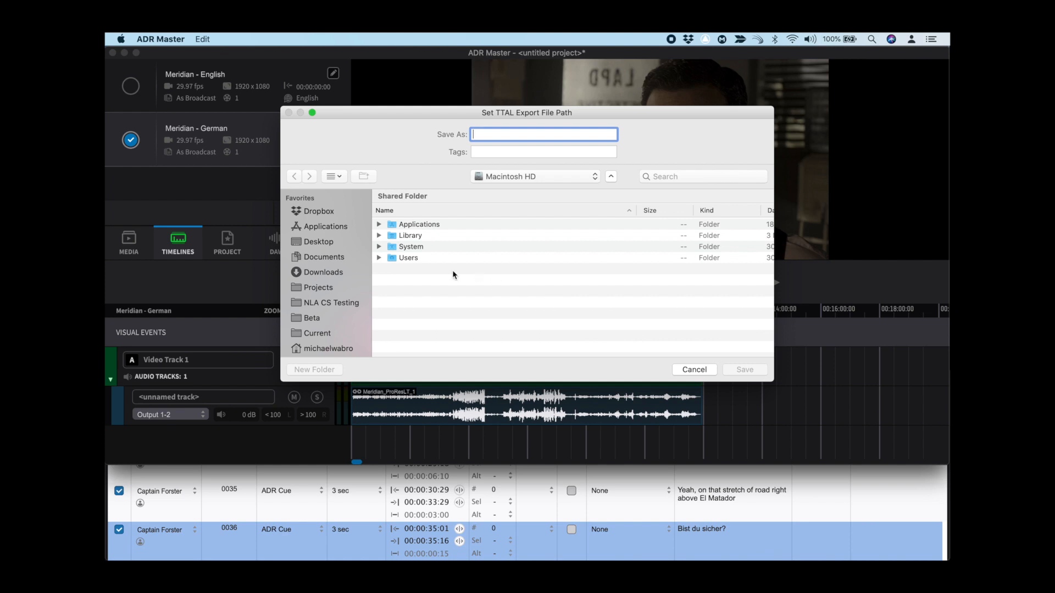
click(318, 242)
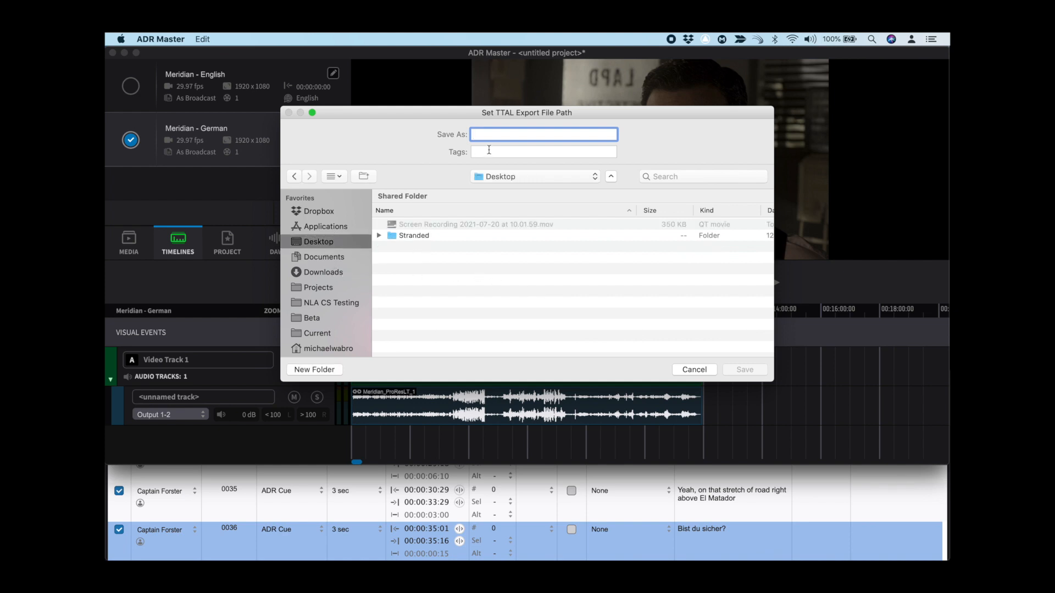
text(Meridian)
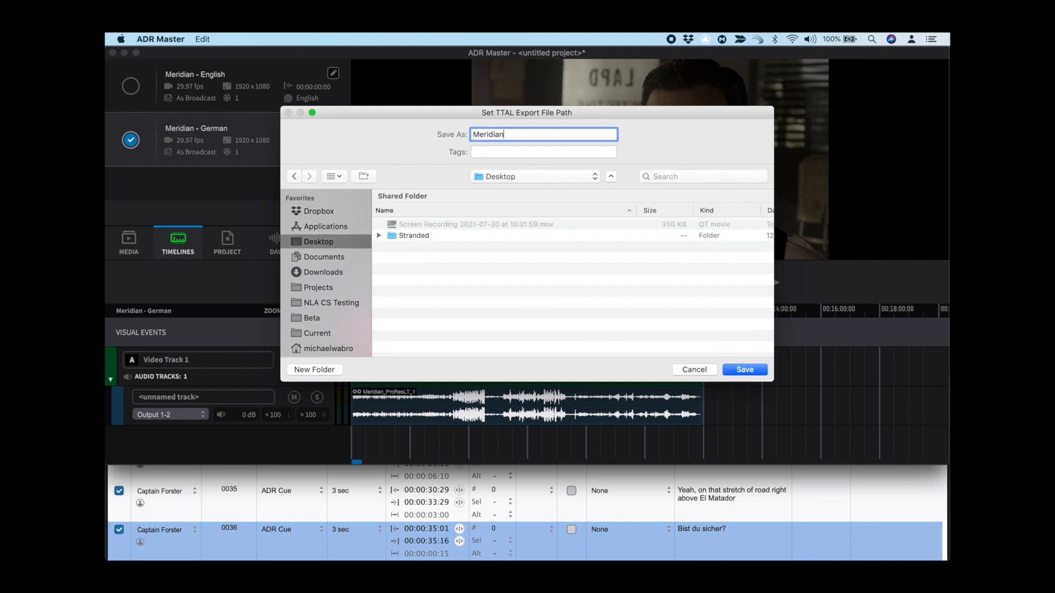
click(744, 370)
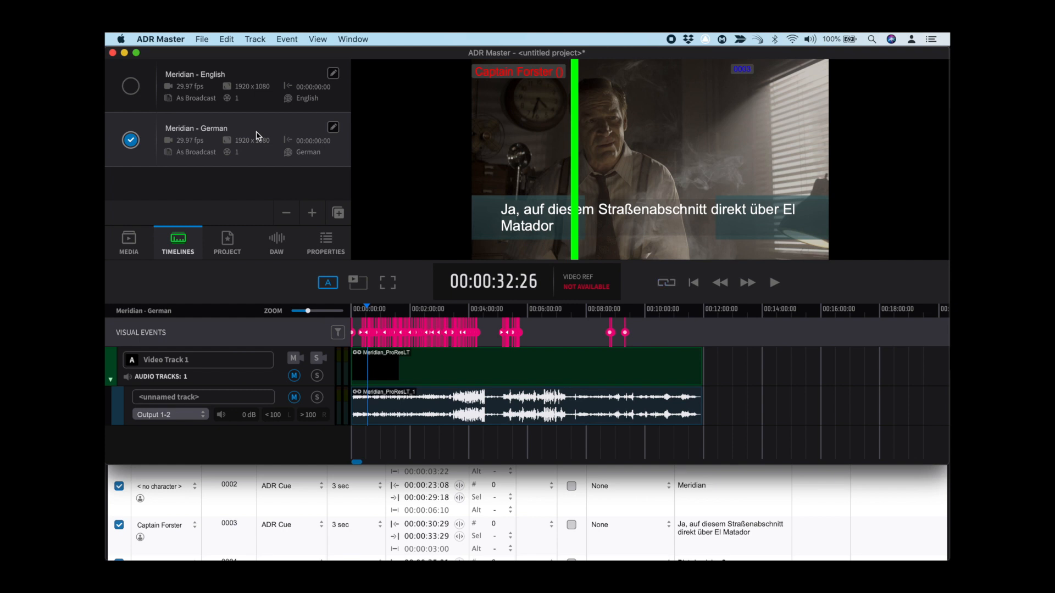
mouse_move(250, 132)
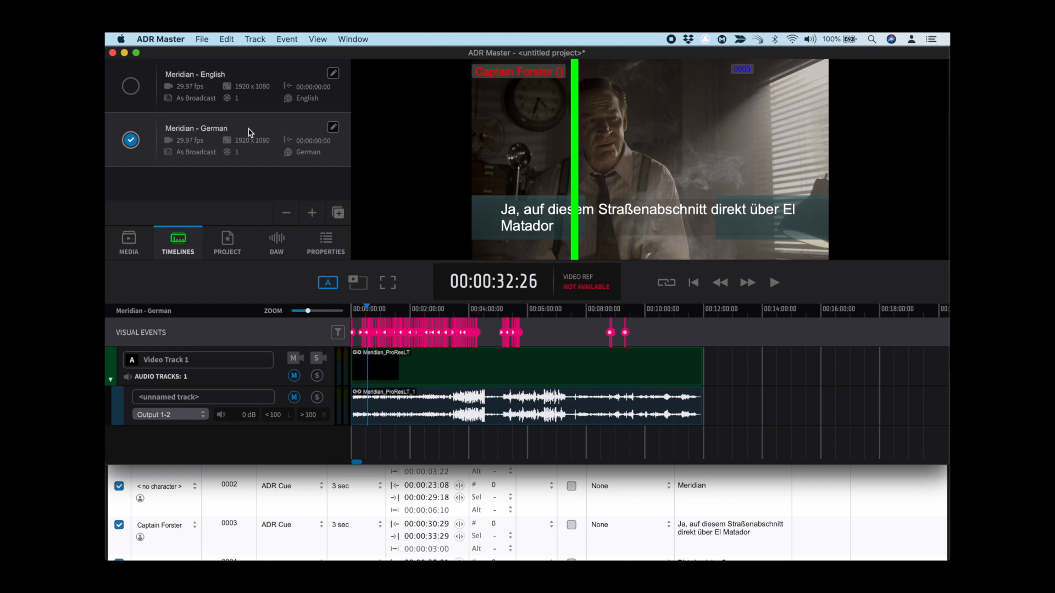
click(276, 242)
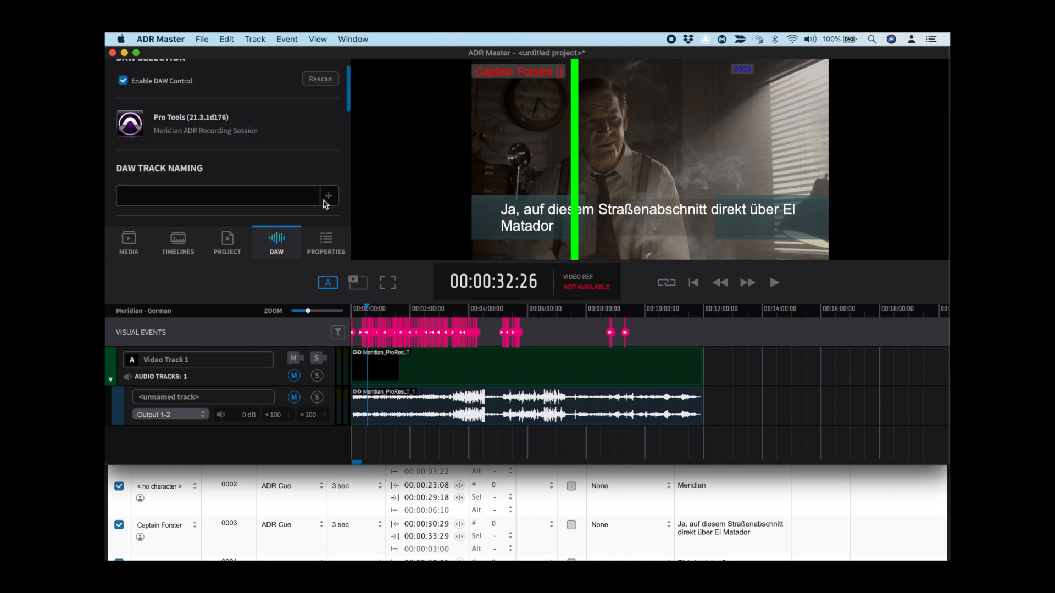
Add Char Pfx, Cue # and Text tokens to DAW Track Naming
click(328, 195)
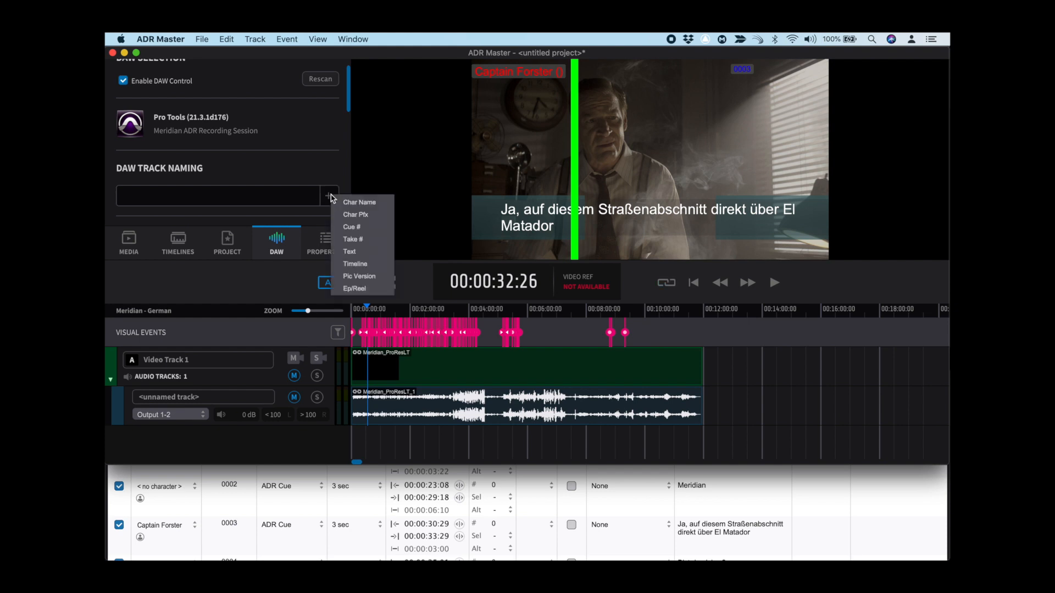
click(355, 214)
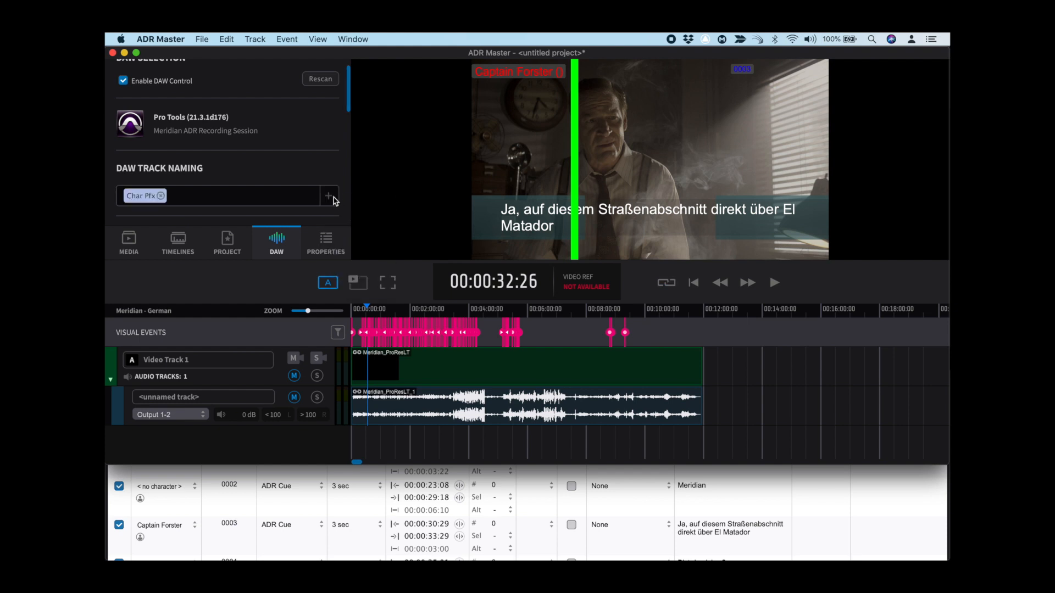
click(329, 196)
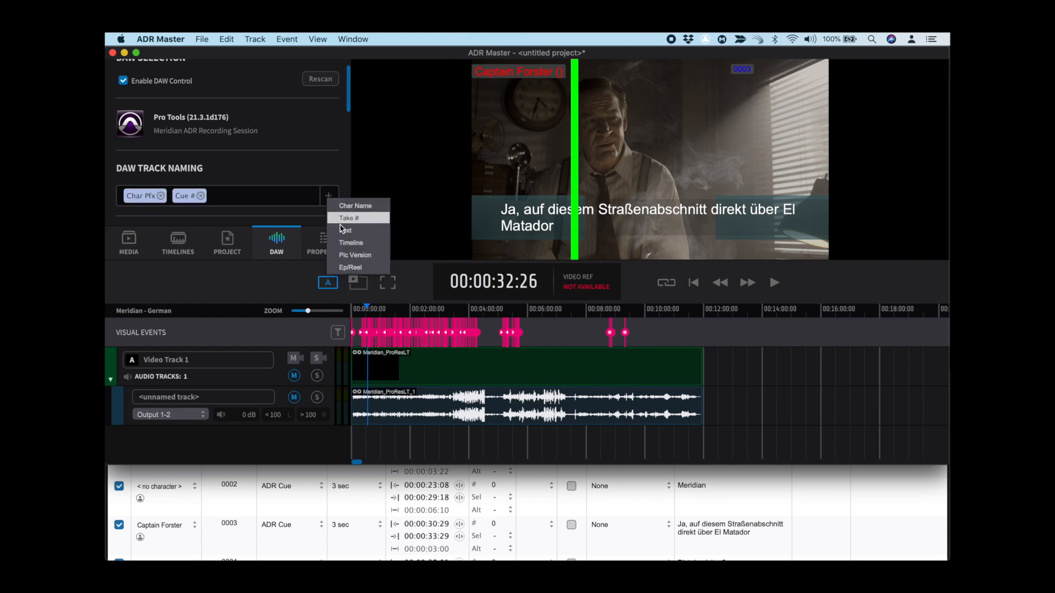
click(345, 230)
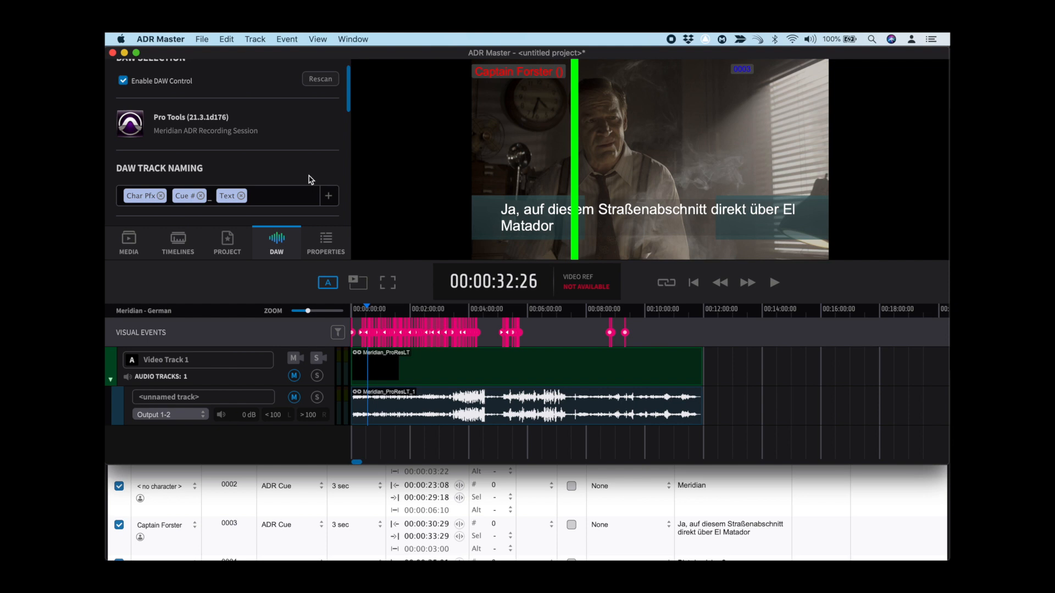
mouse_move(327, 174)
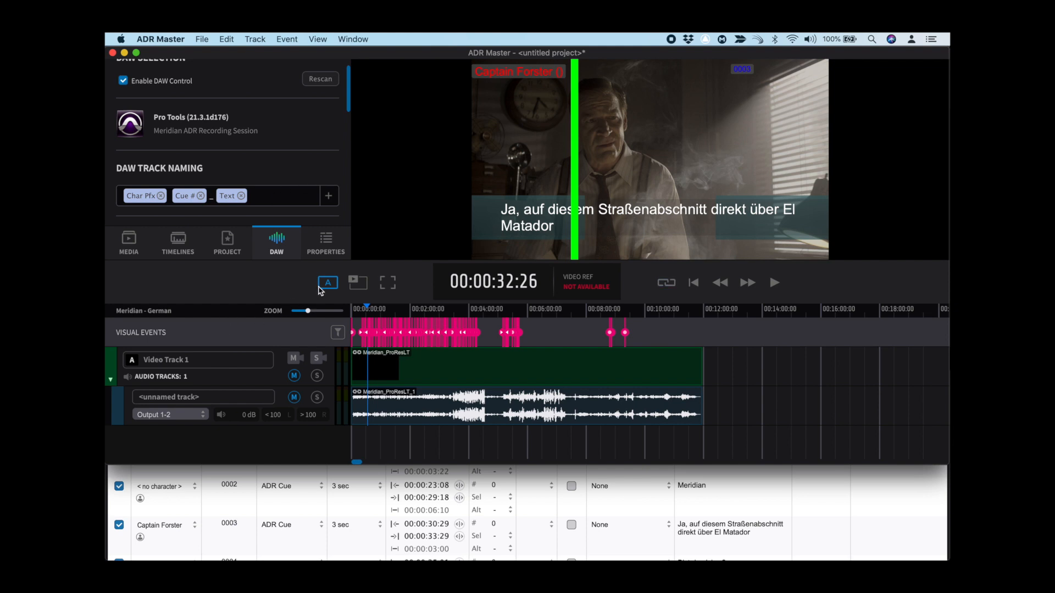
Set the visual events Char Filter to Captain Forster
click(338, 333)
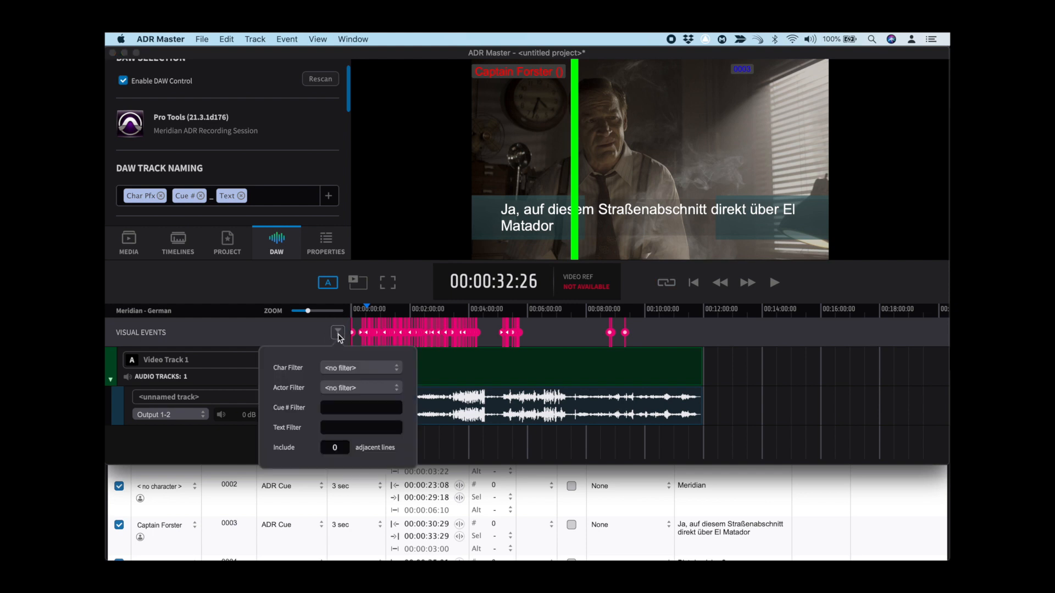
click(360, 367)
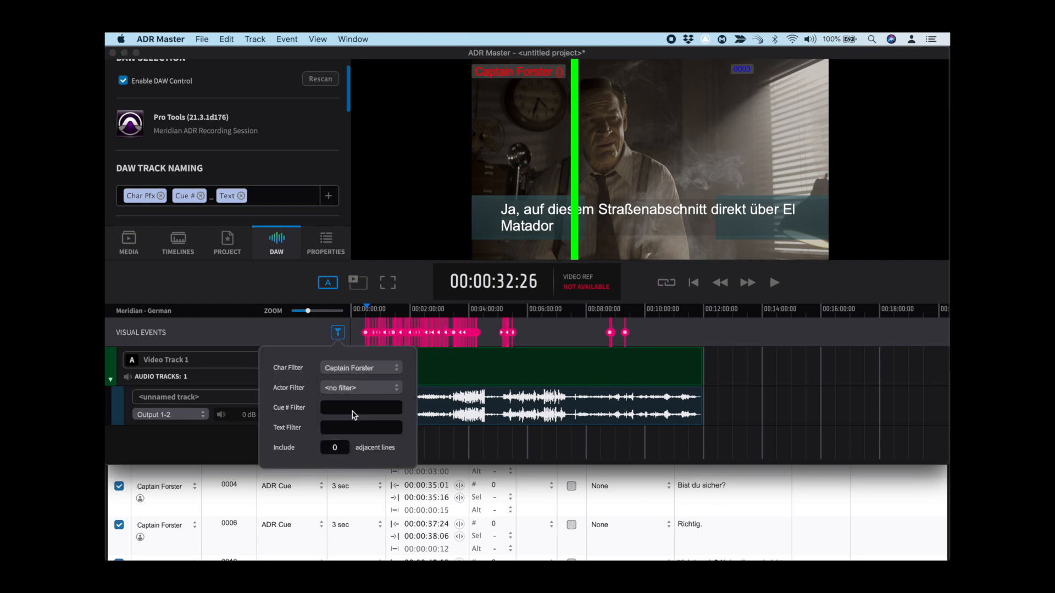
click(337, 332)
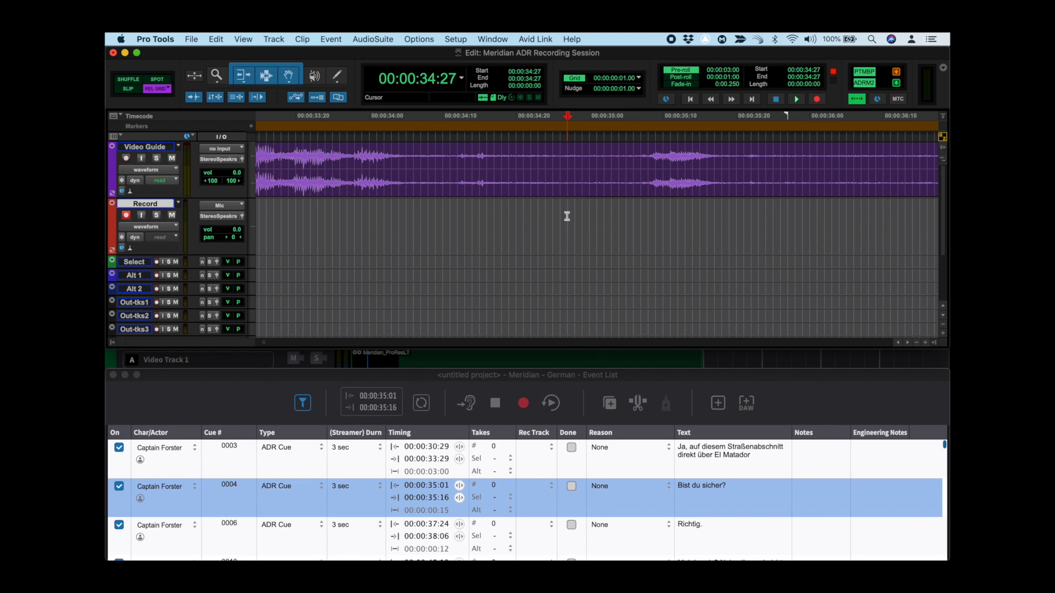
Record a take of Captain Forster's cue 0004, 'Bist du sicher?', in Pro Tools
click(795, 99)
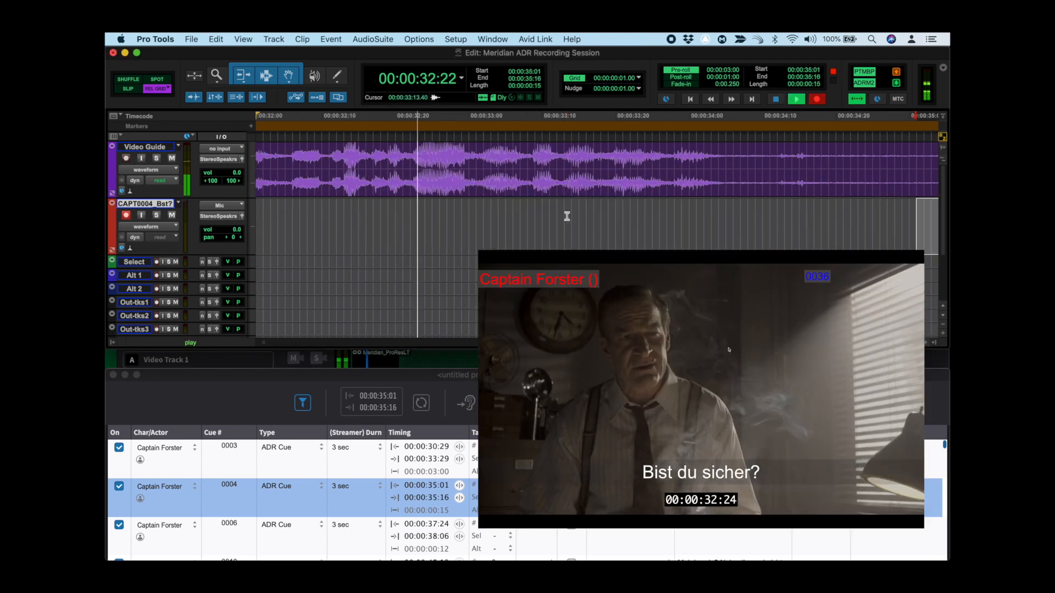
click(795, 99)
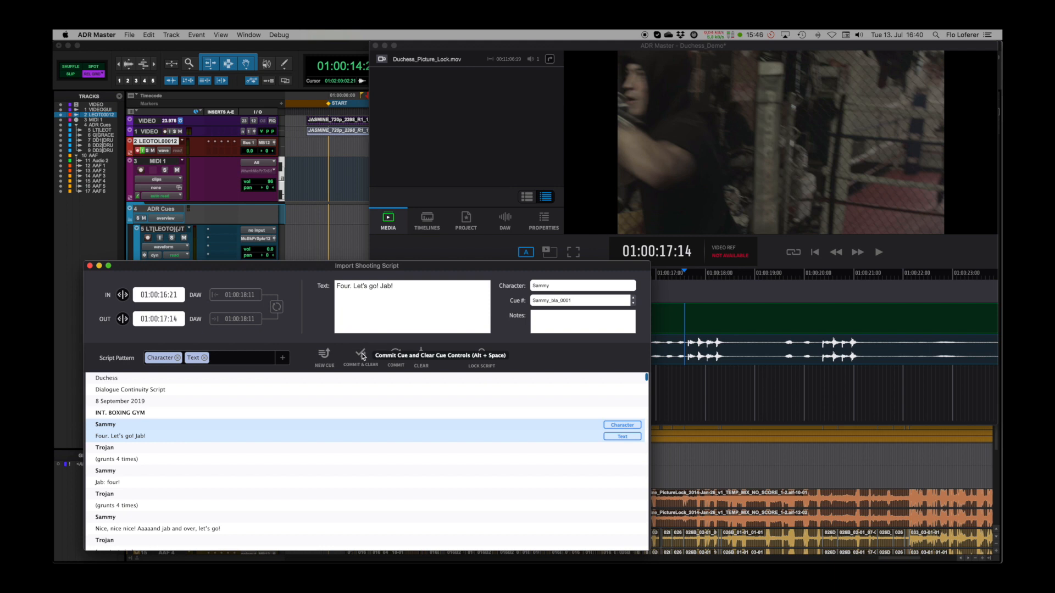
Commit Sammy's line 'Four. Let's go! Jab!' as a cue and advance to Trojan's grunts
click(361, 355)
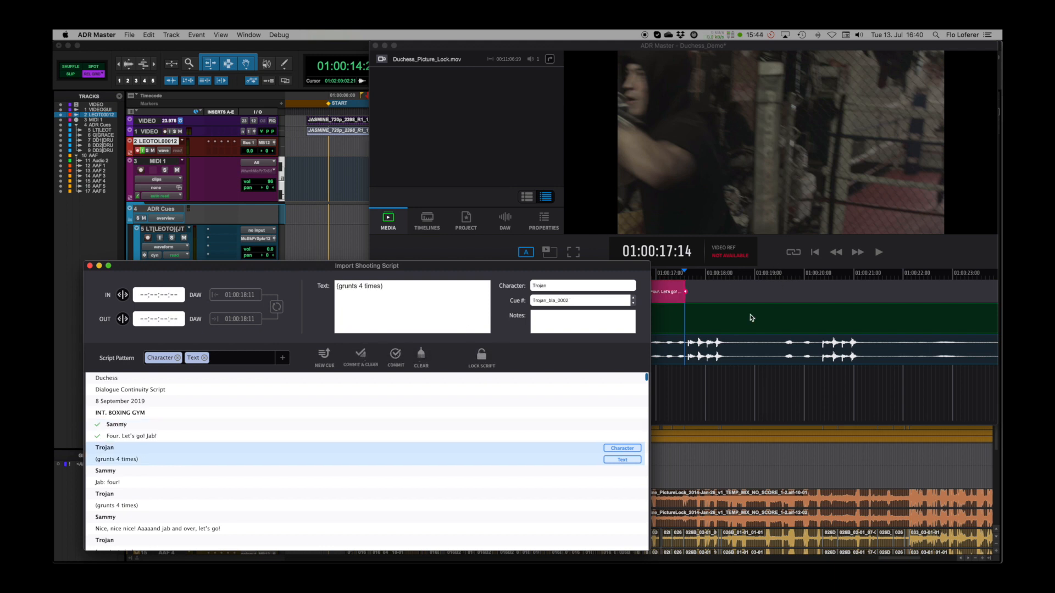